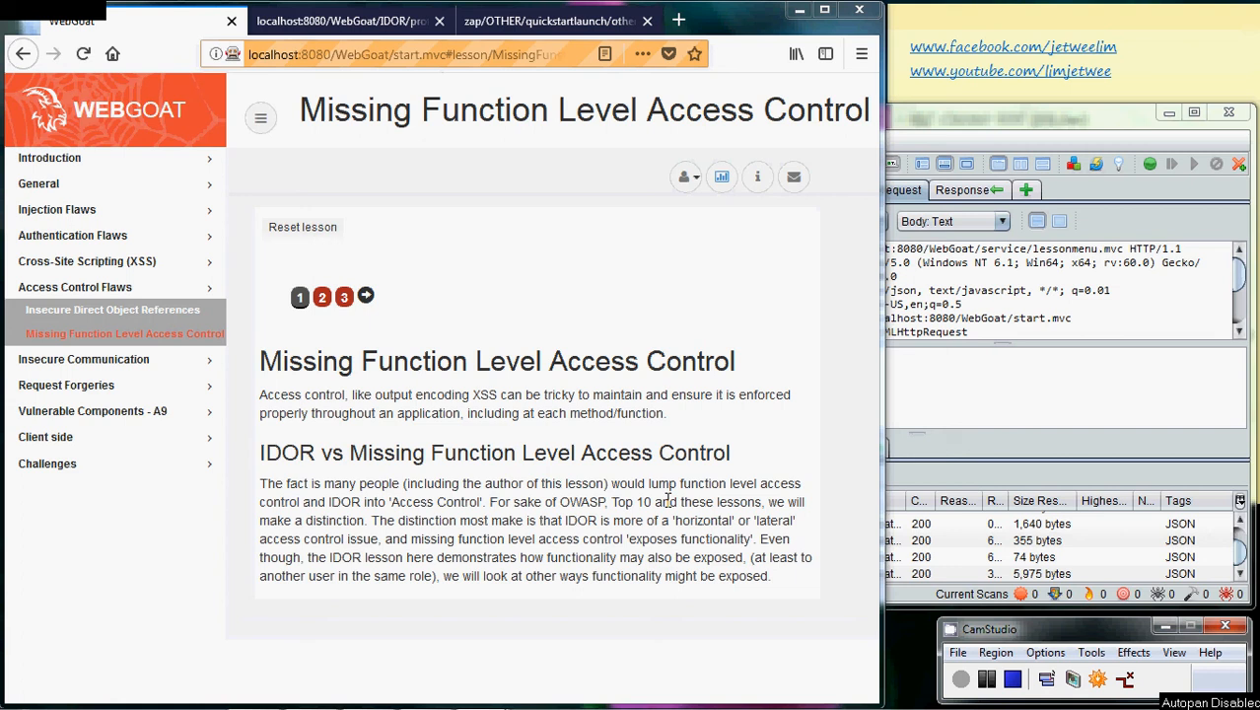
mouse_move(680, 257)
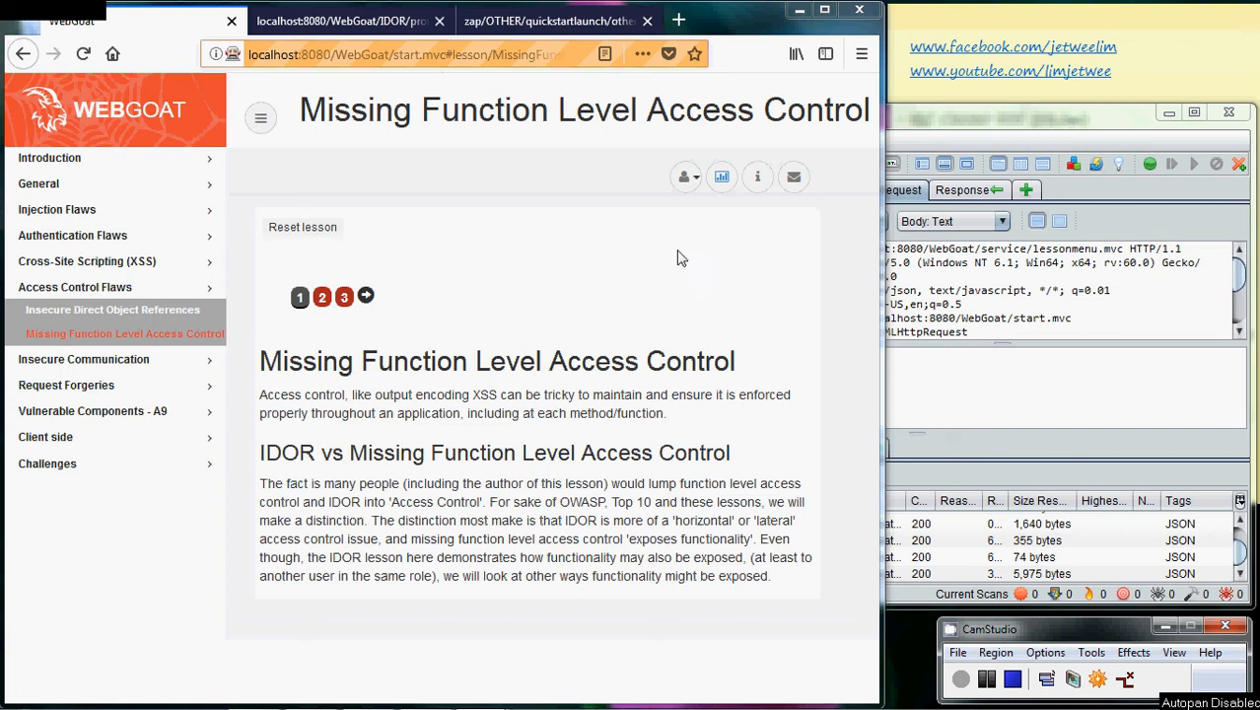
- Check the account details, toggle Access Control Flaws, then reach page 2's mission form
click(684, 177)
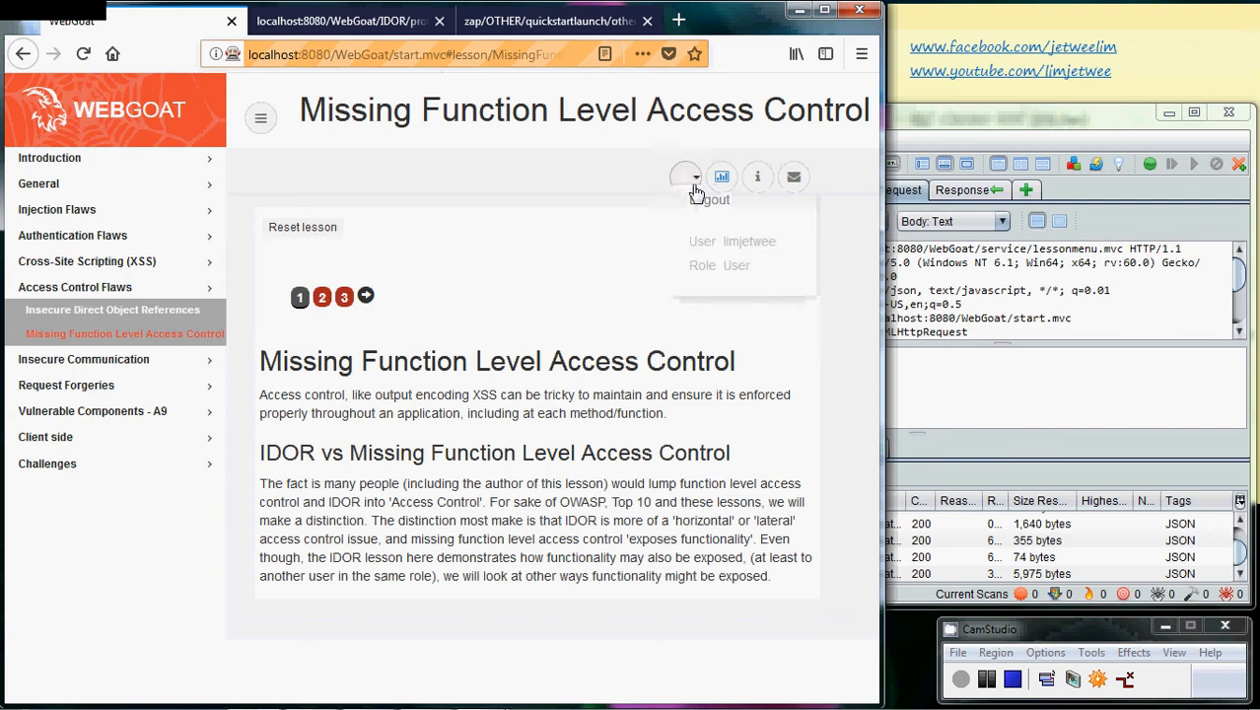
click(685, 176)
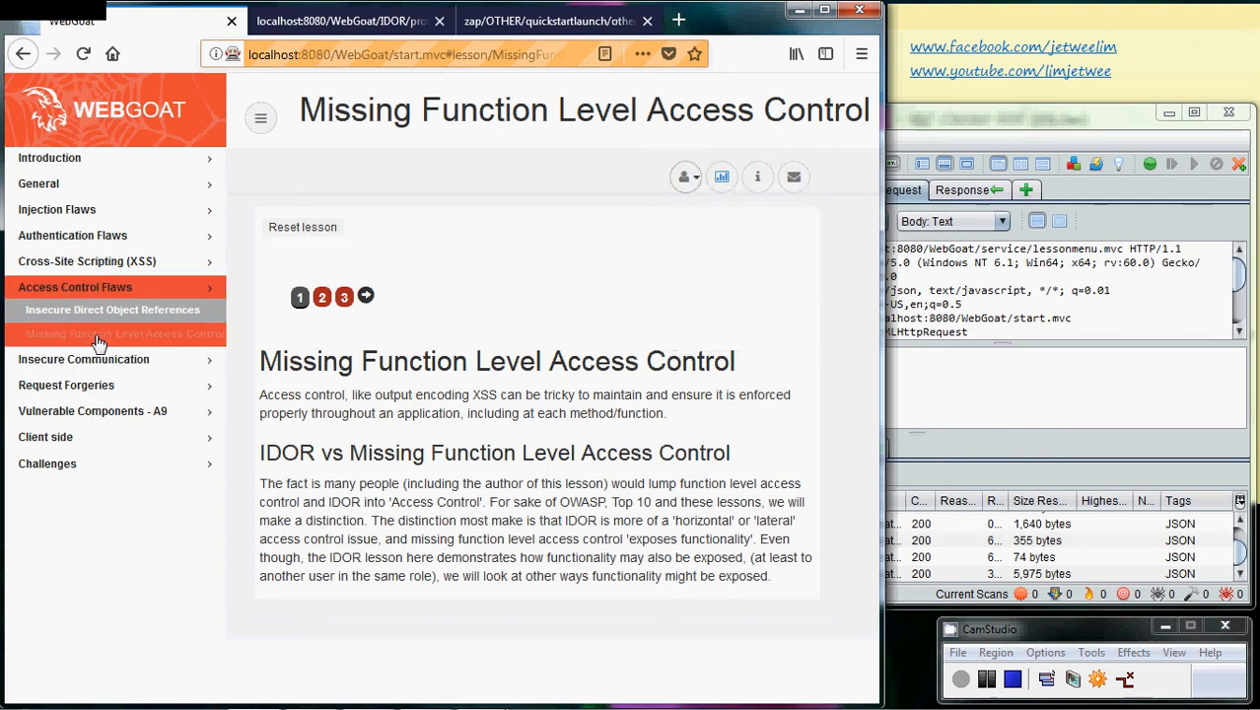
click(75, 287)
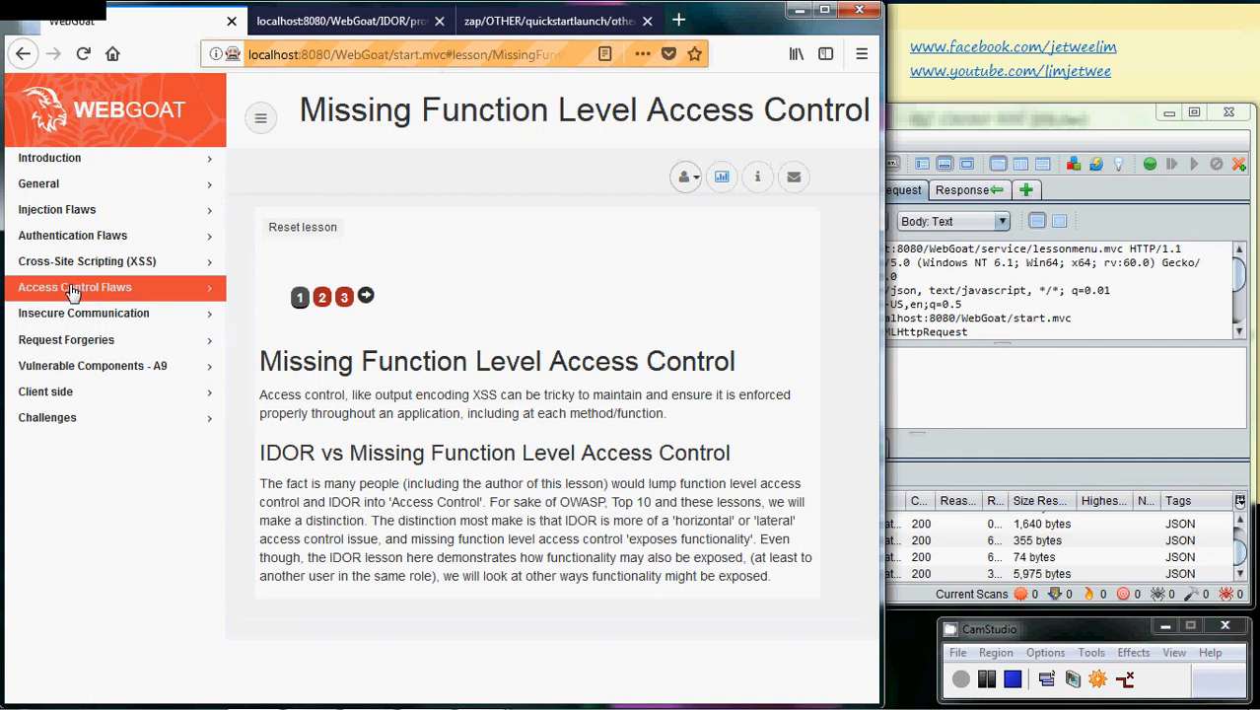
click(74, 287)
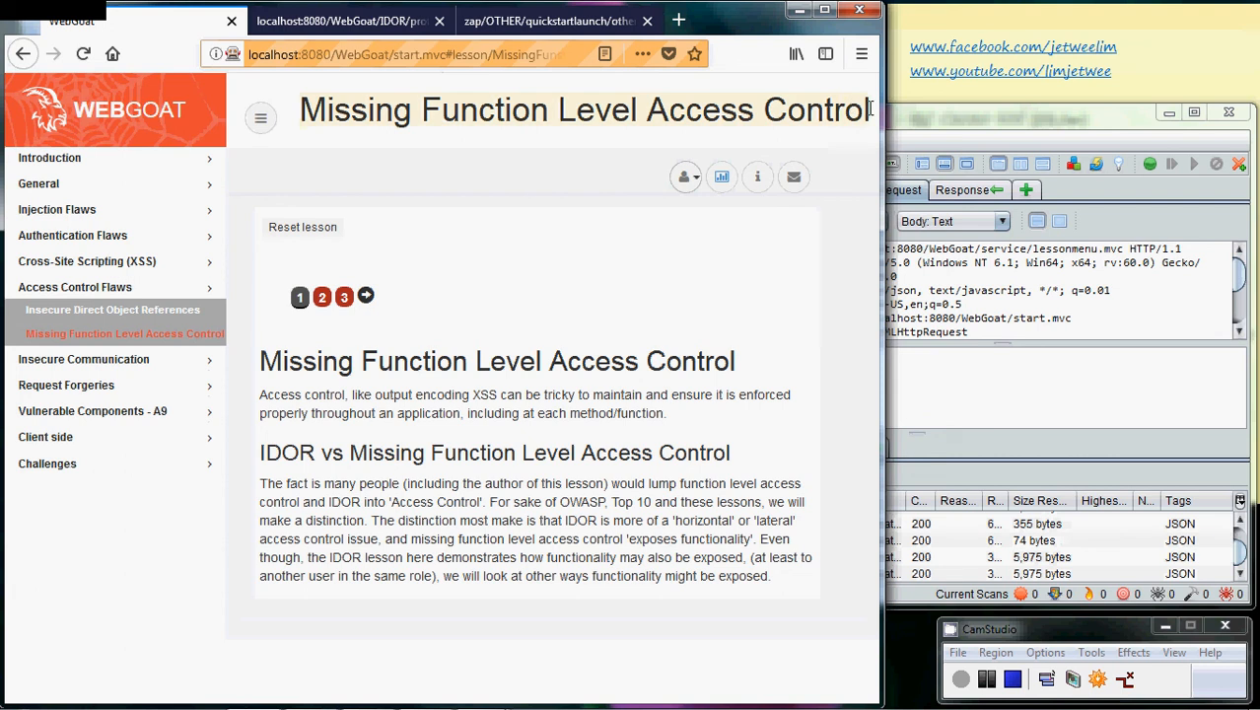
mouse_move(873, 118)
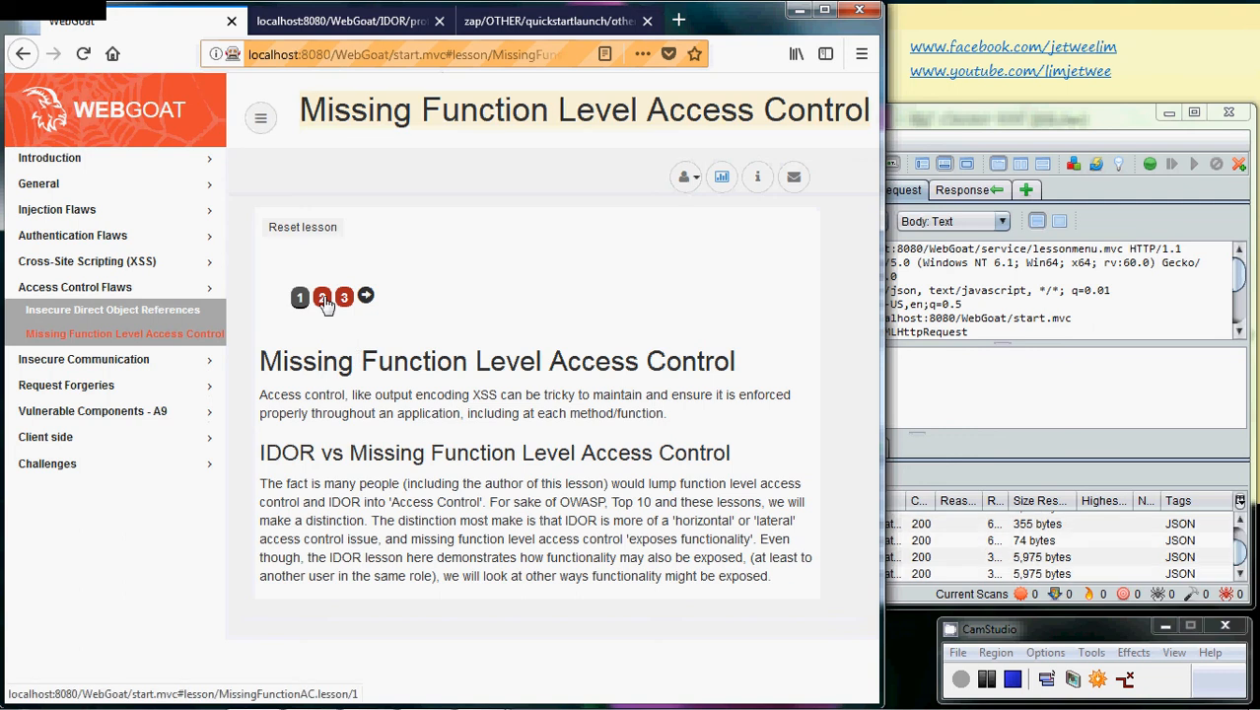
click(322, 297)
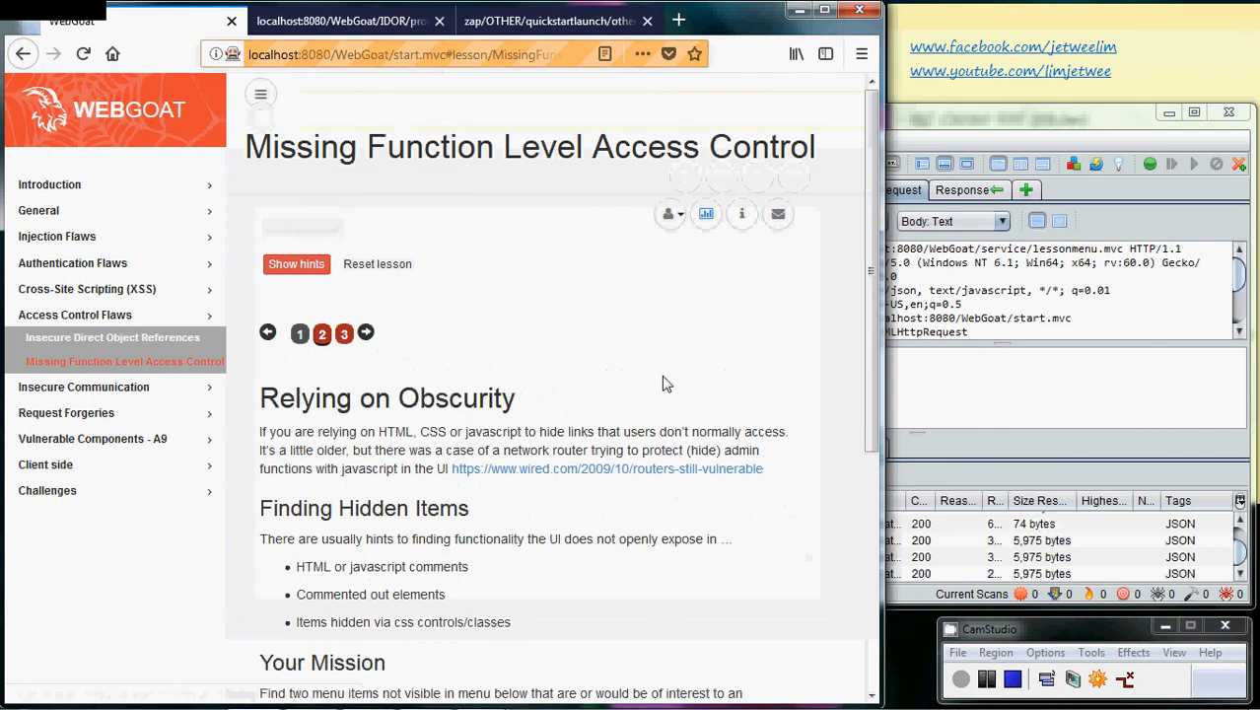
mouse_move(549, 402)
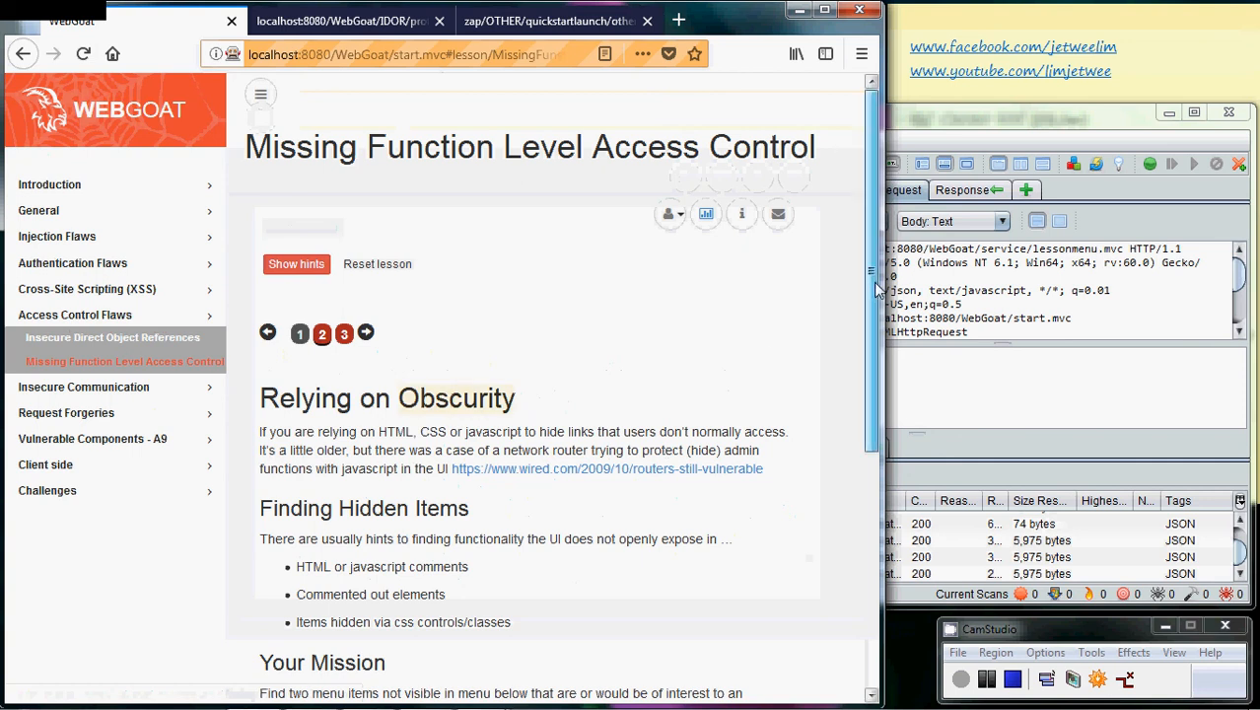
scroll(down, 3)
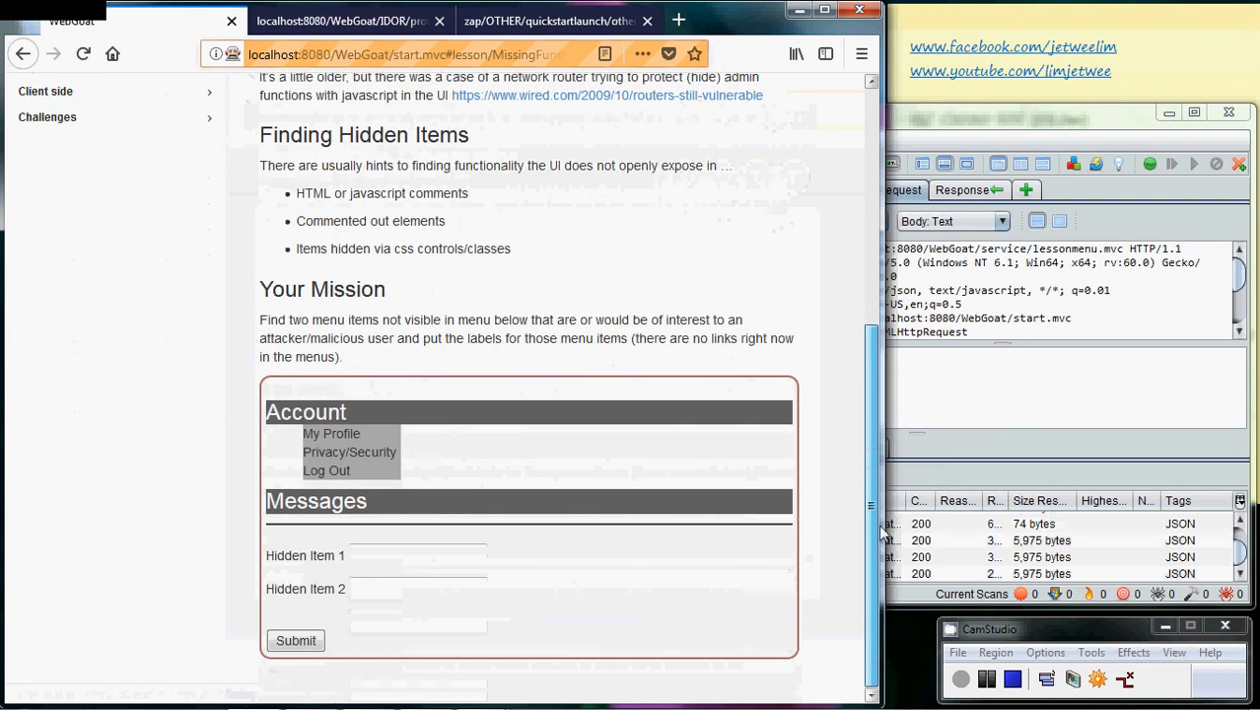
mouse_move(377, 412)
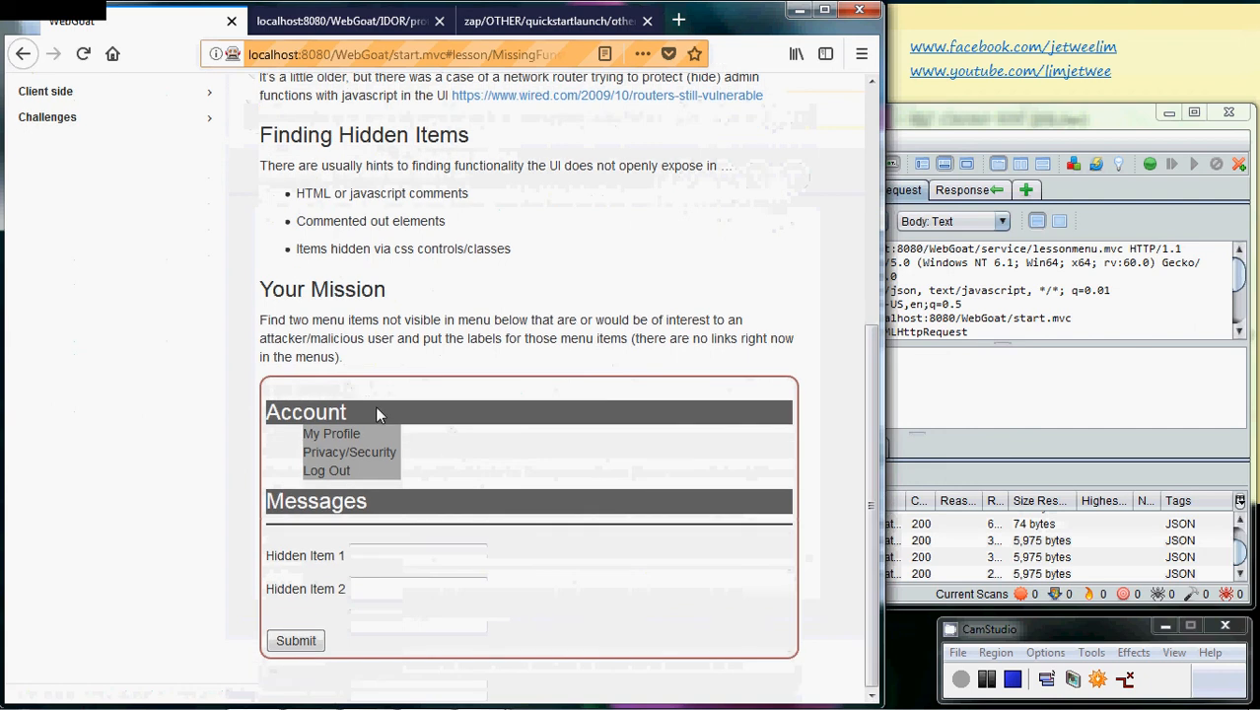
mouse_move(346, 382)
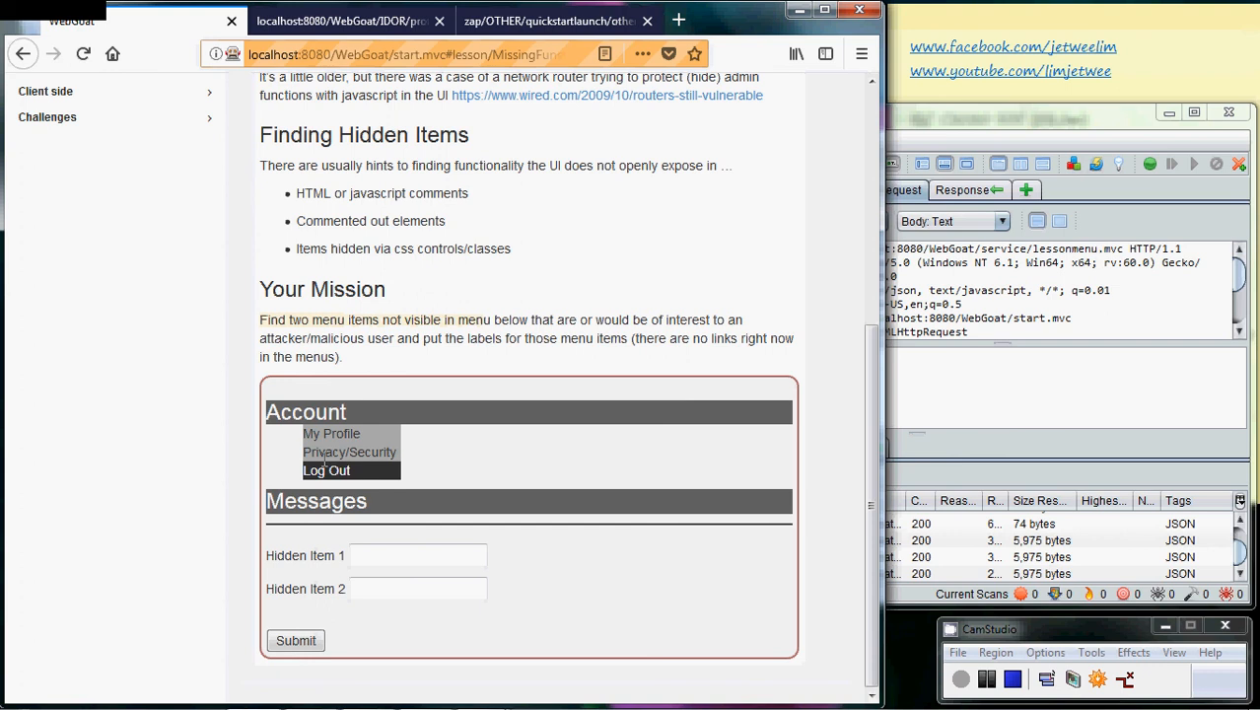
mouse_move(349, 452)
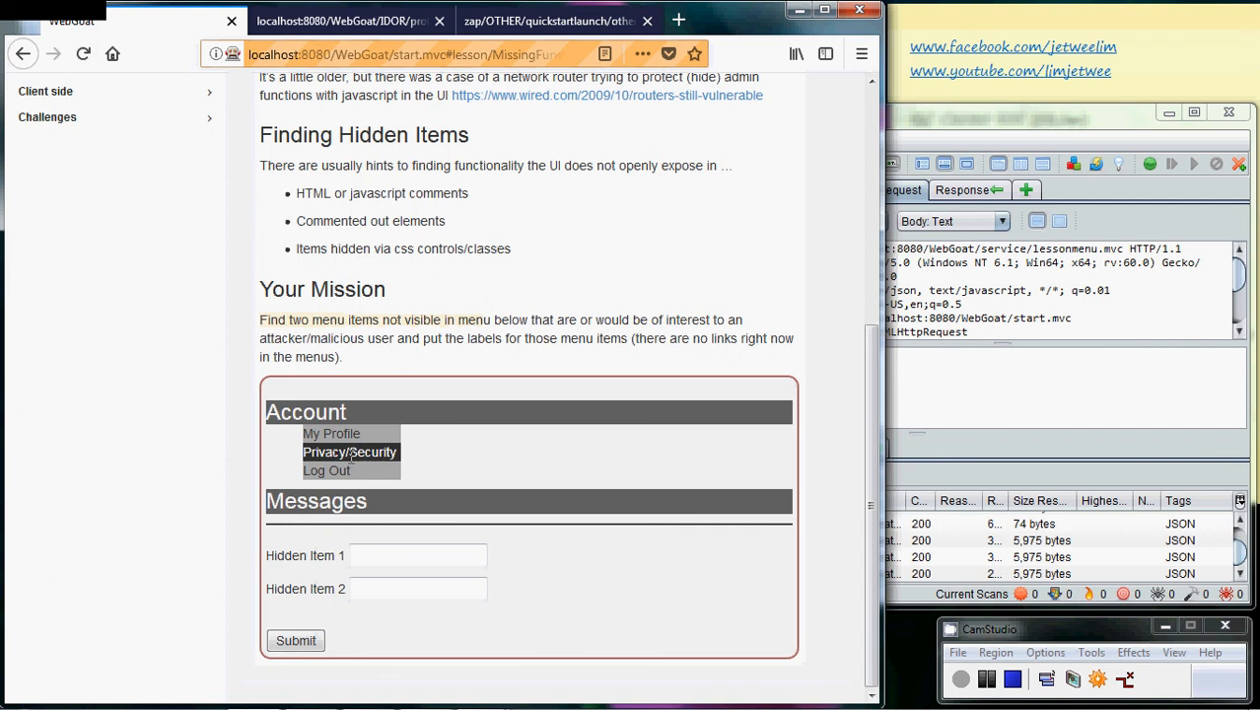
mouse_move(326, 470)
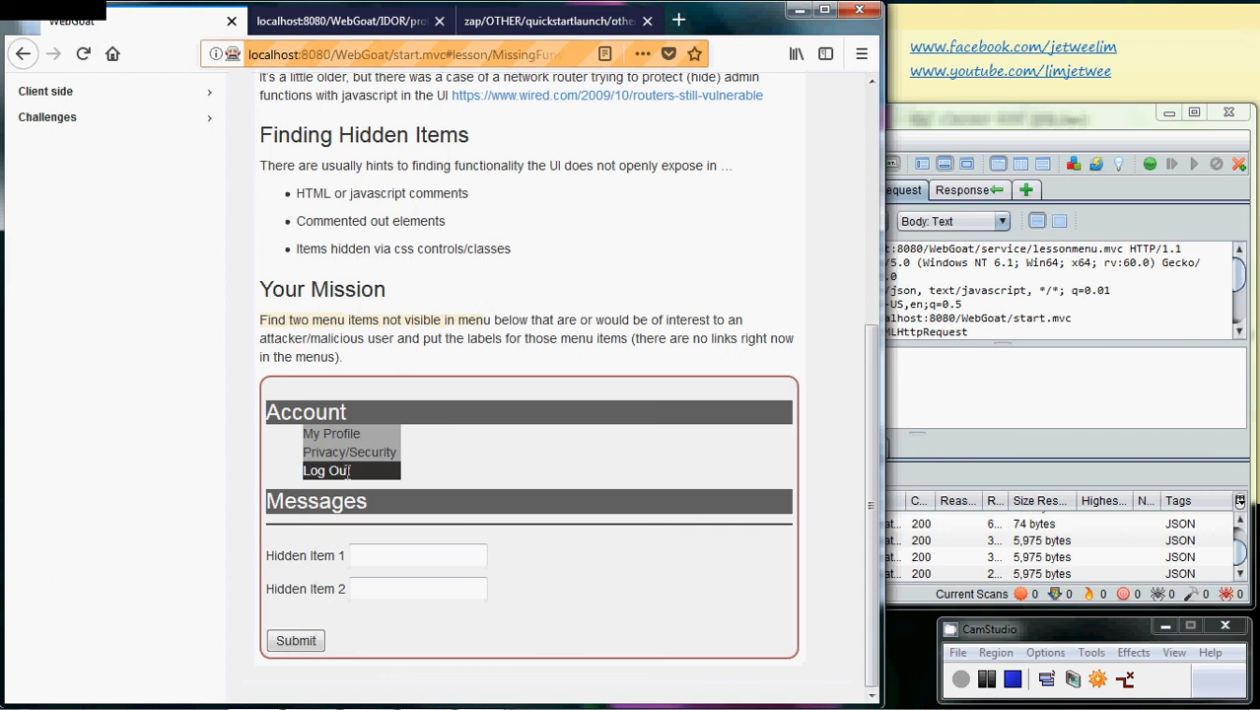
- Inspect the Log Out item's markup and scroll to the hidden Messages list
right_click(325, 470)
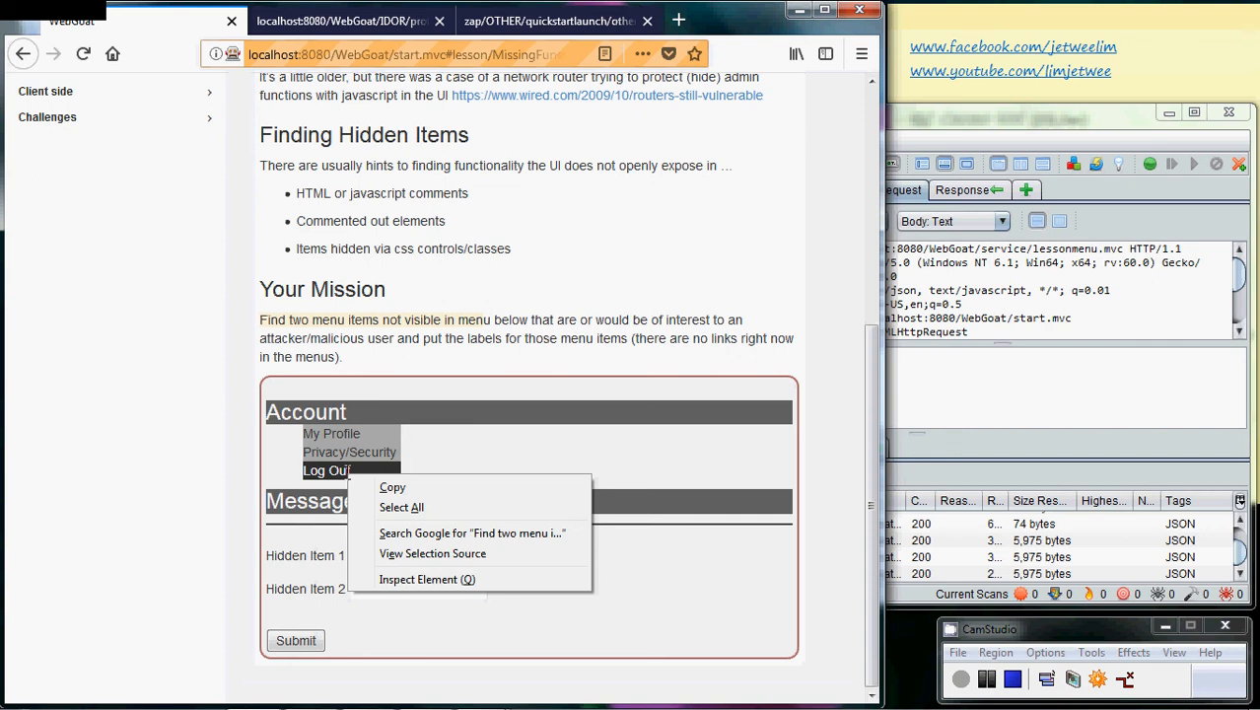
mouse_move(391, 522)
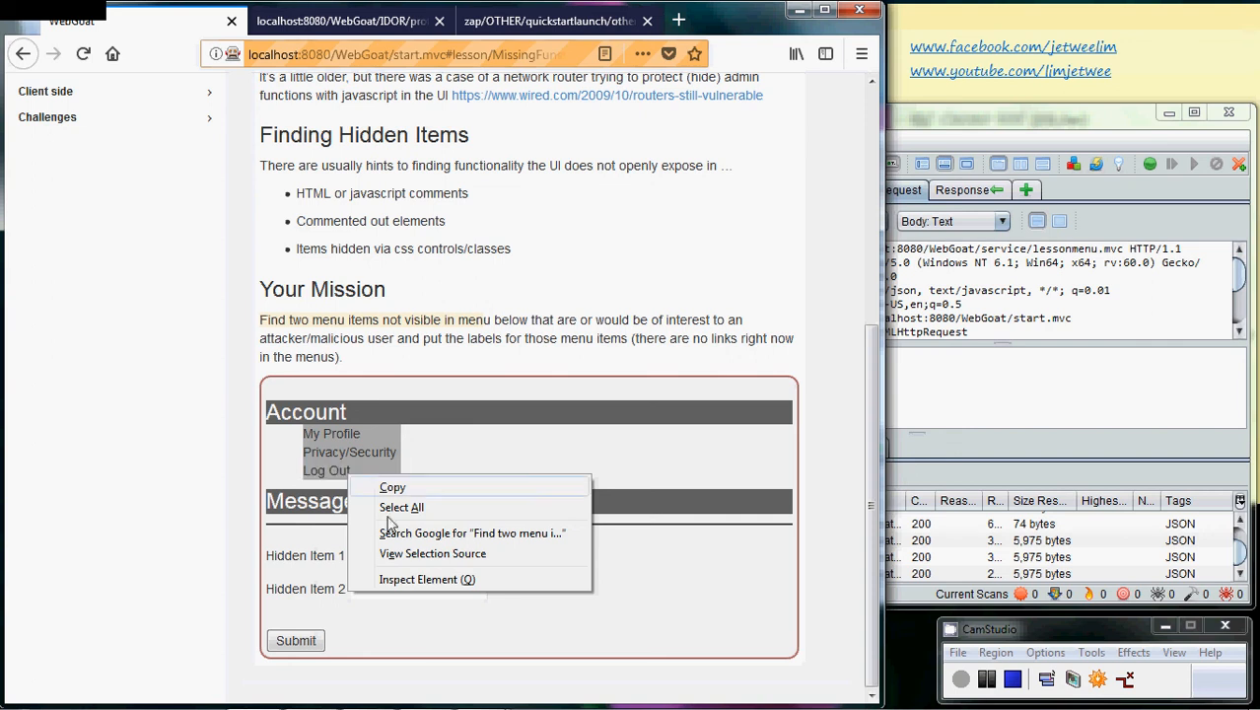
click(427, 578)
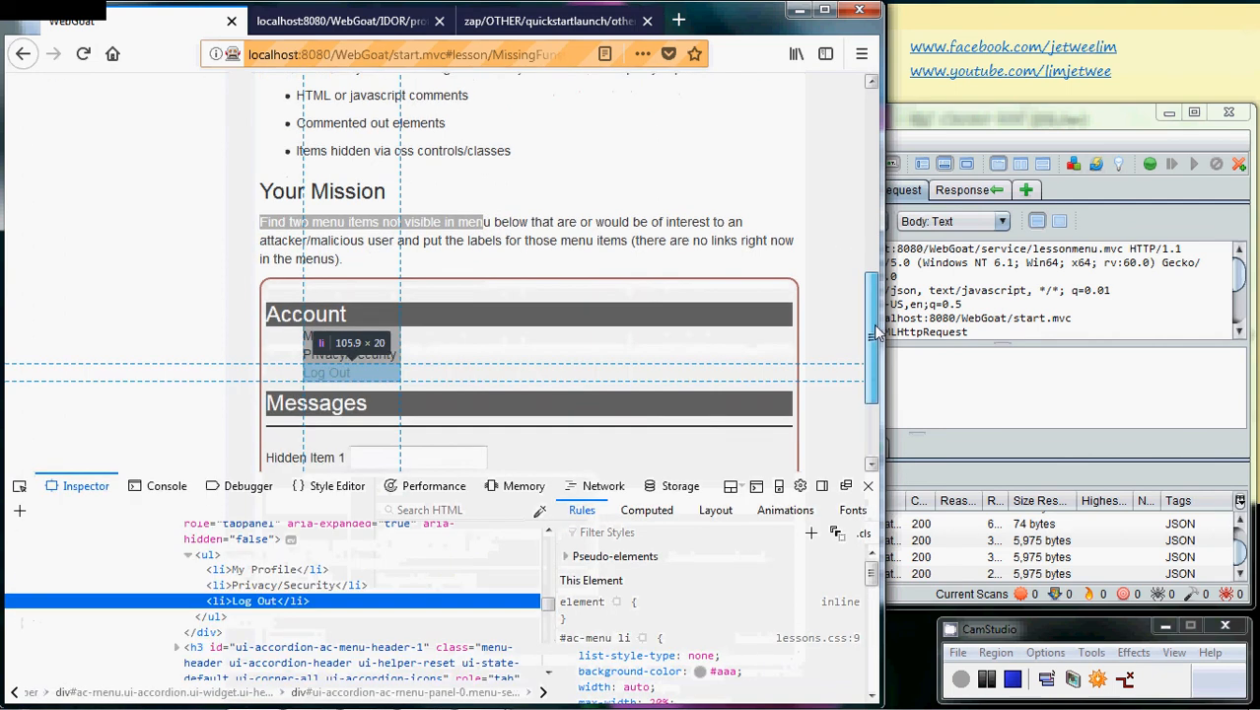
scroll(down, 3)
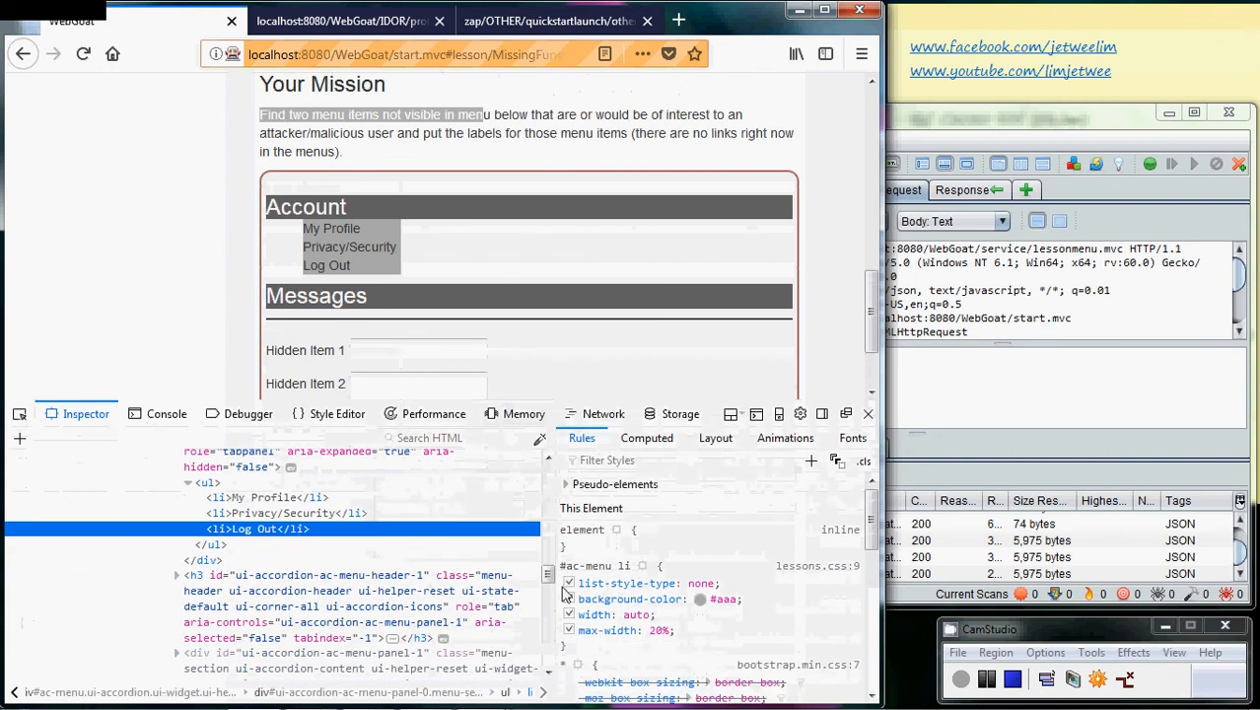
mouse_move(392, 529)
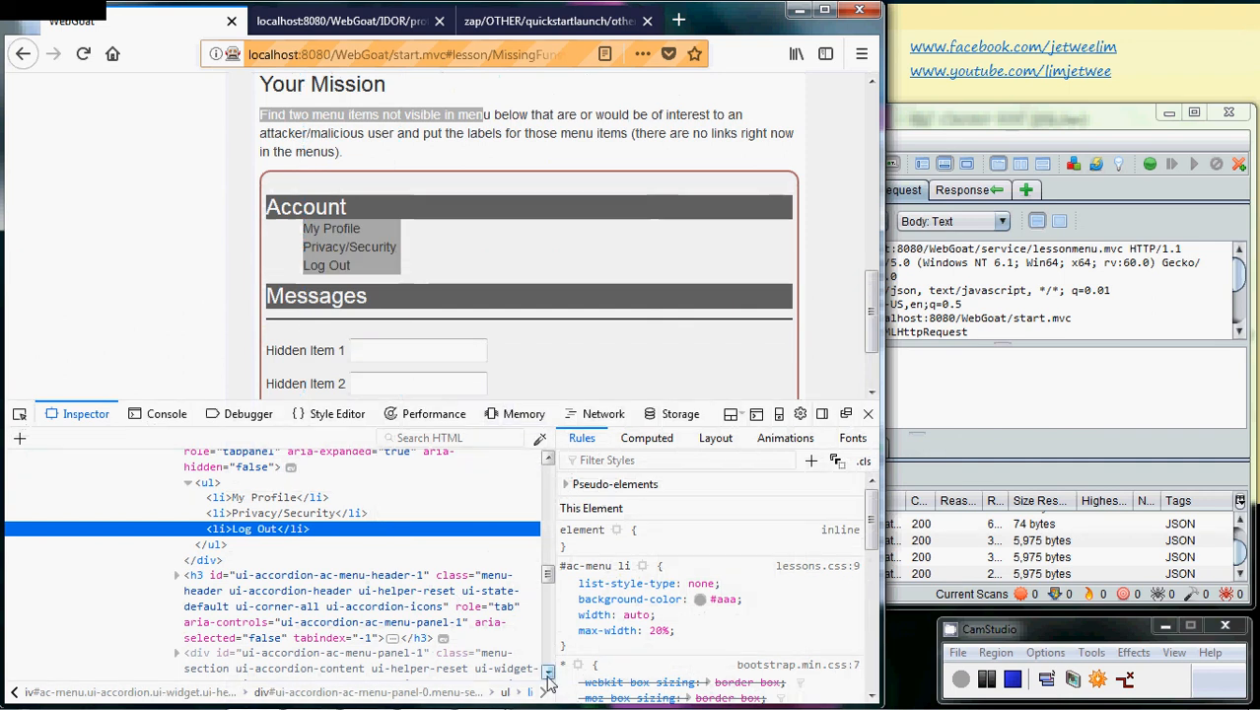
scroll(down, 3)
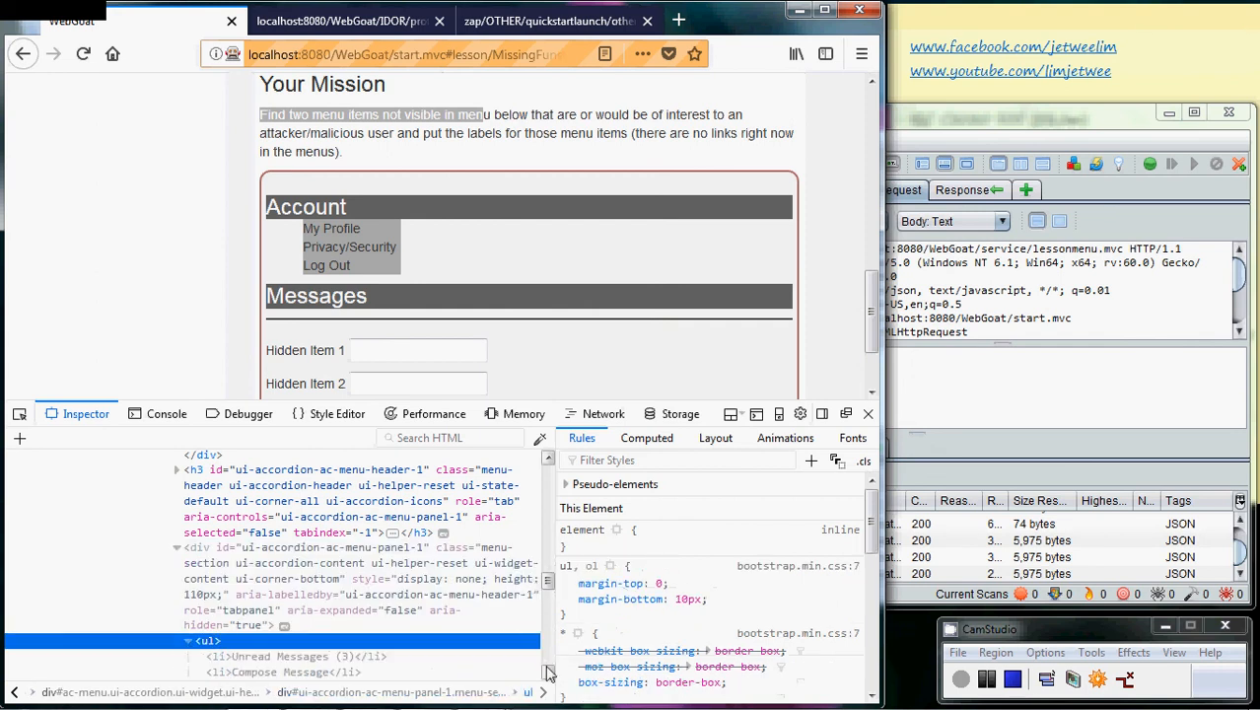
- Expand the hidden menu's list items and select the Config link to /config
scroll(down, 3)
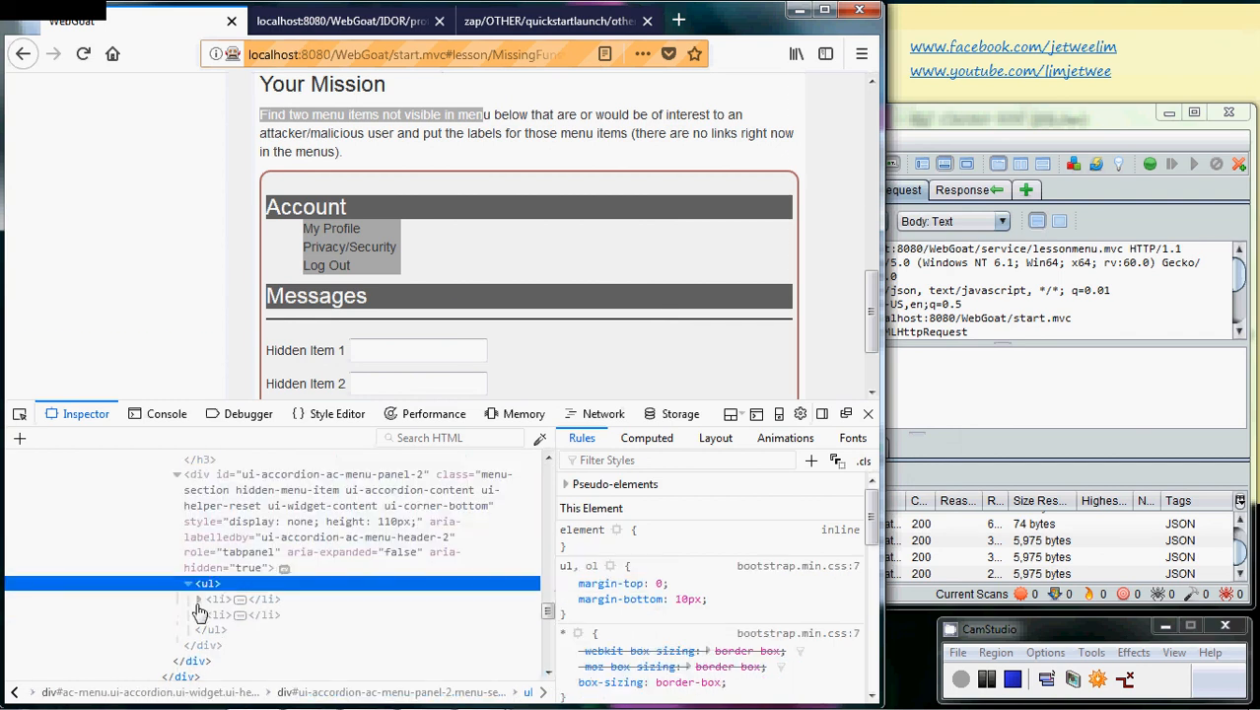
click(200, 598)
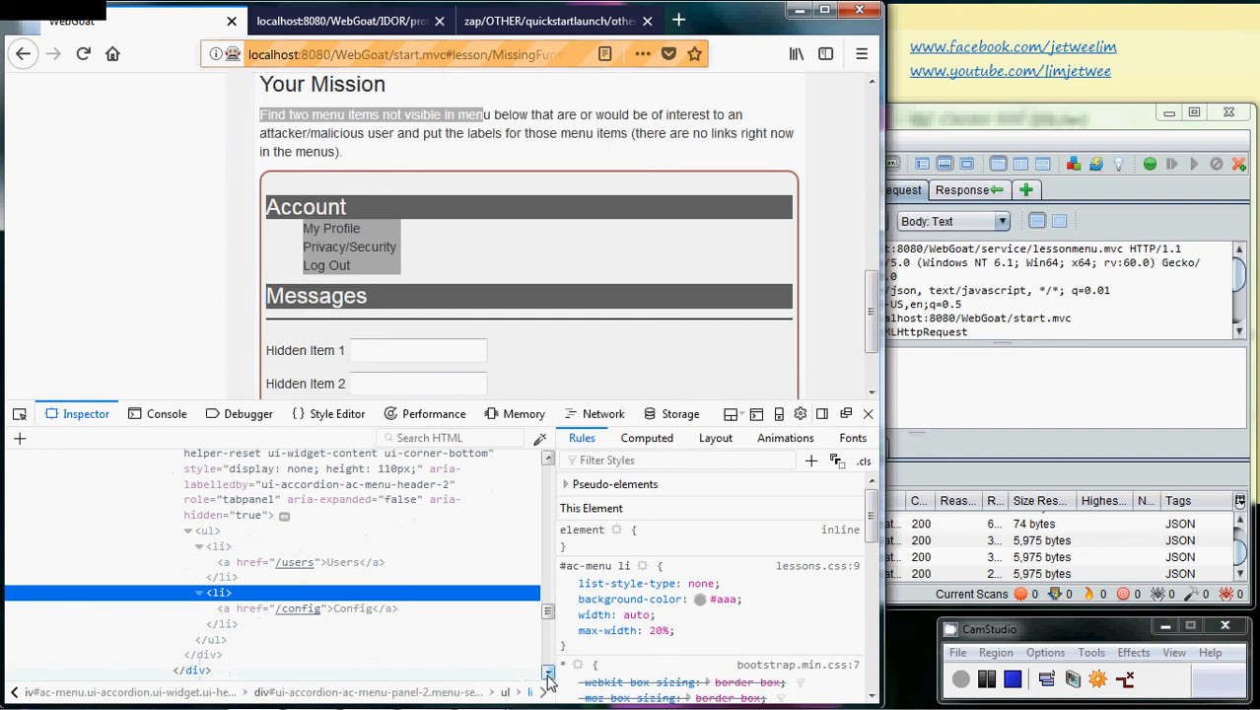
mouse_move(302, 590)
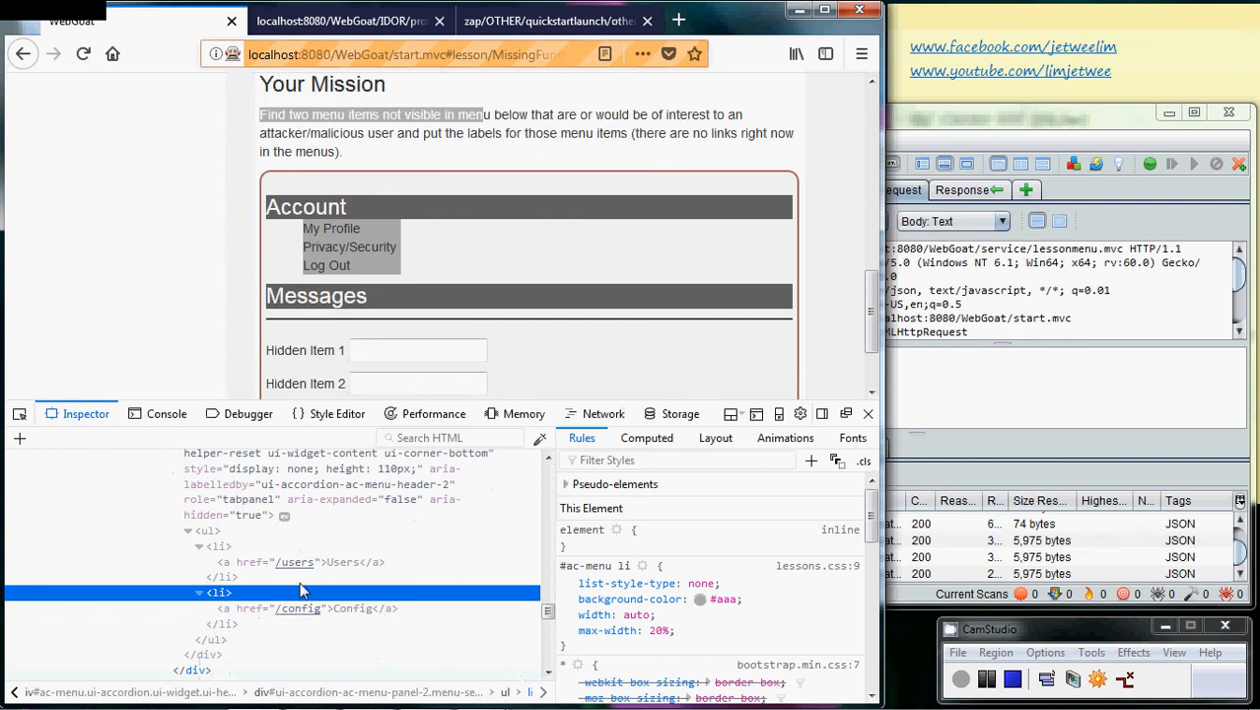
mouse_move(255, 569)
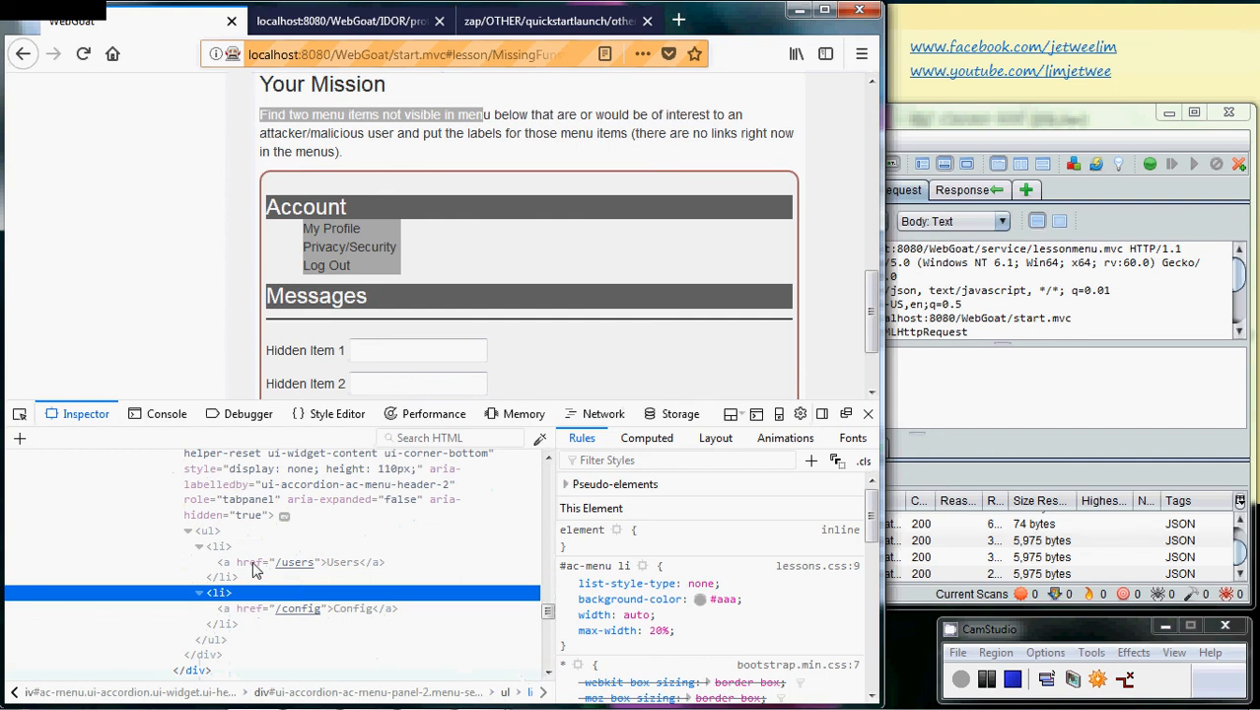
mouse_move(335, 575)
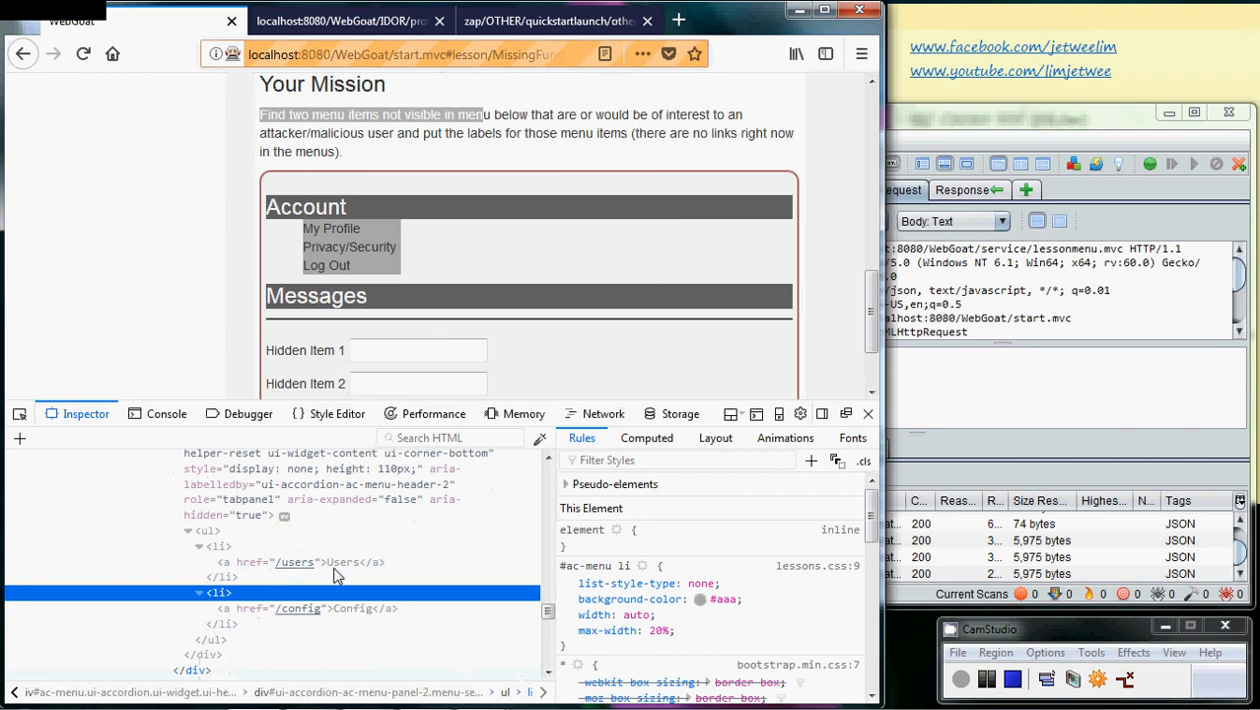
mouse_move(362, 569)
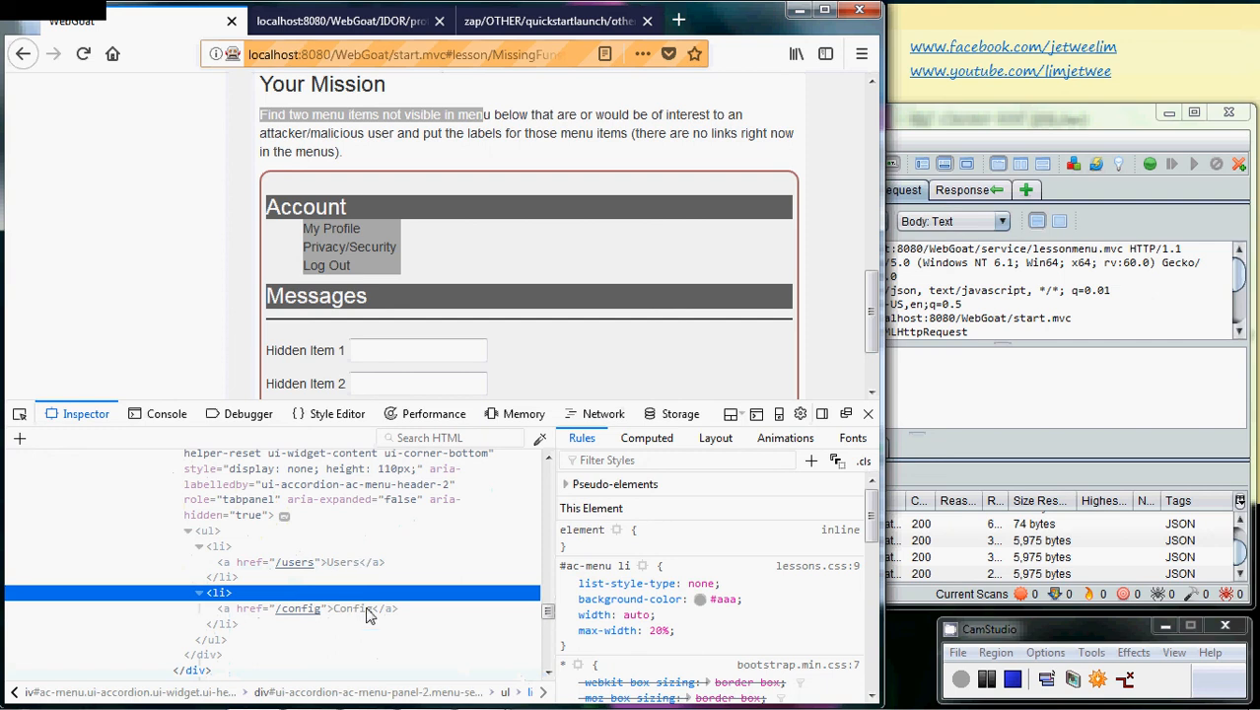
click(301, 608)
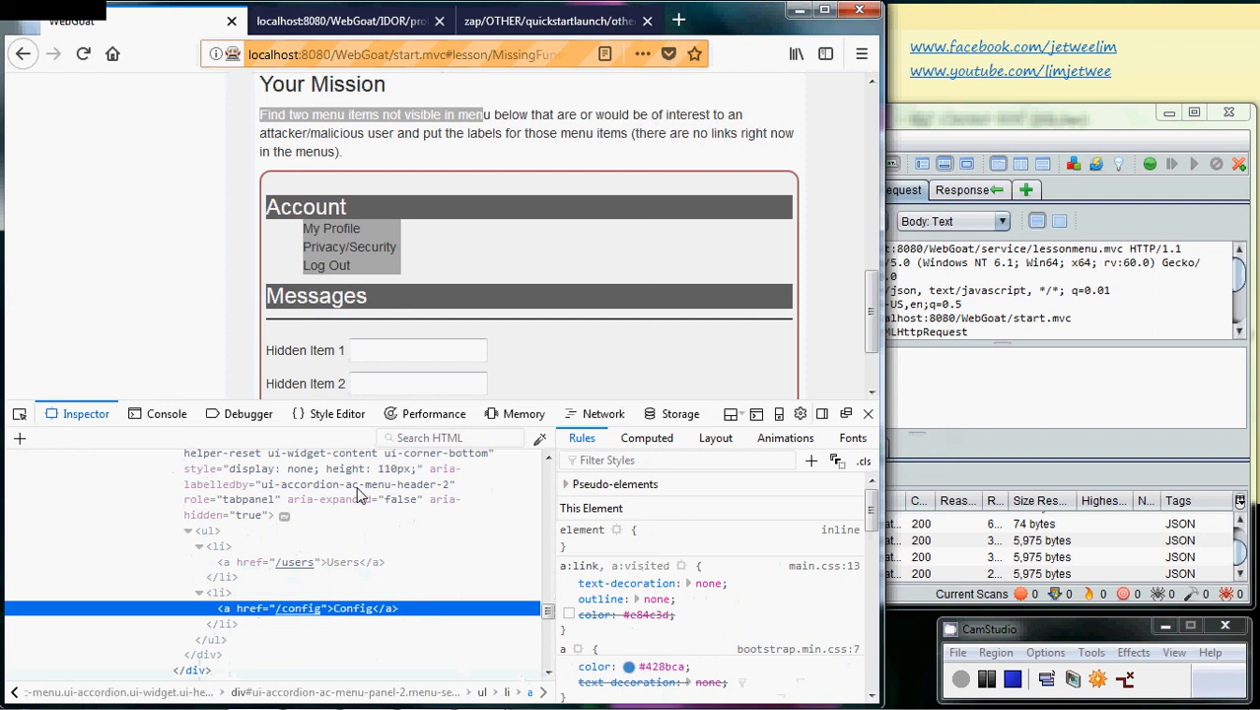
mouse_move(914, 288)
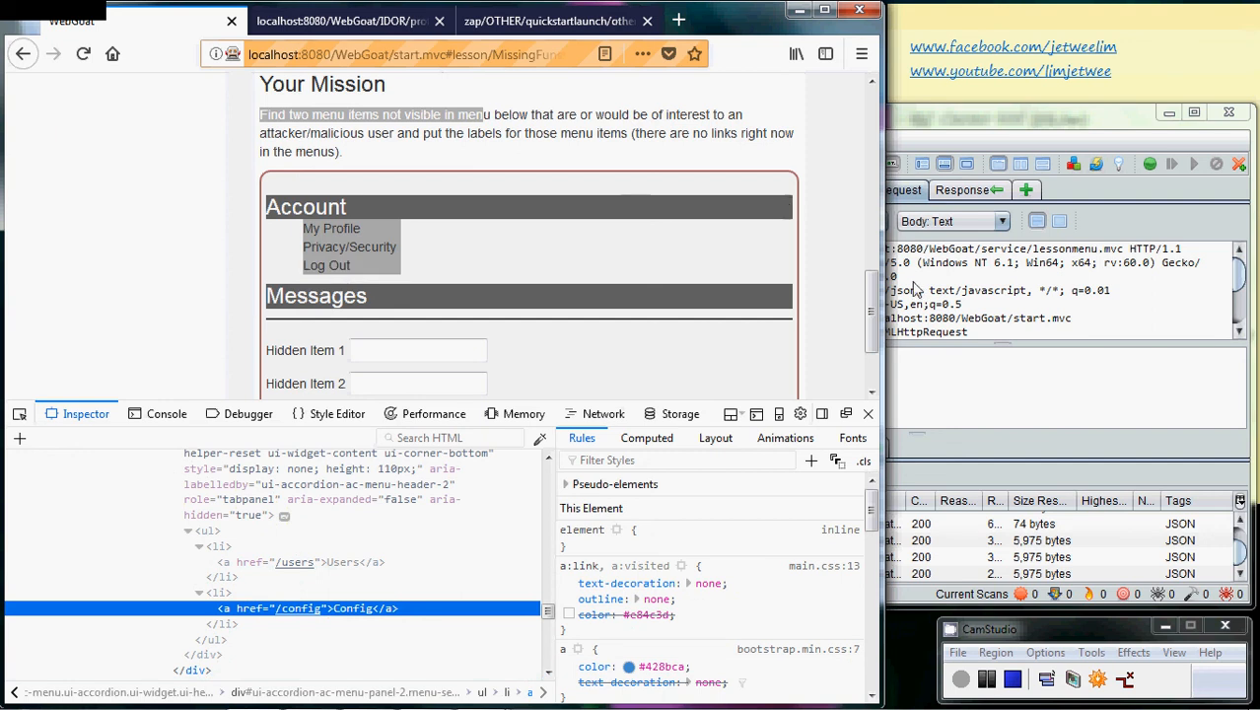
scroll(down, 3)
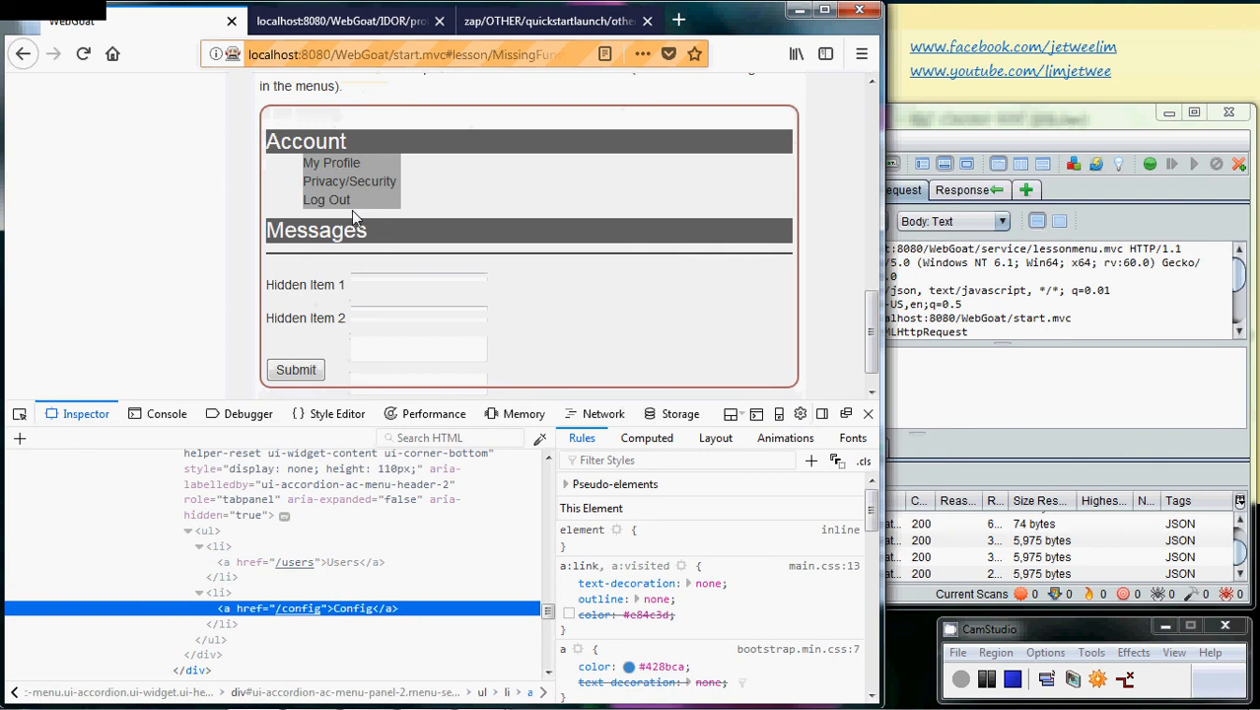
mouse_move(326, 200)
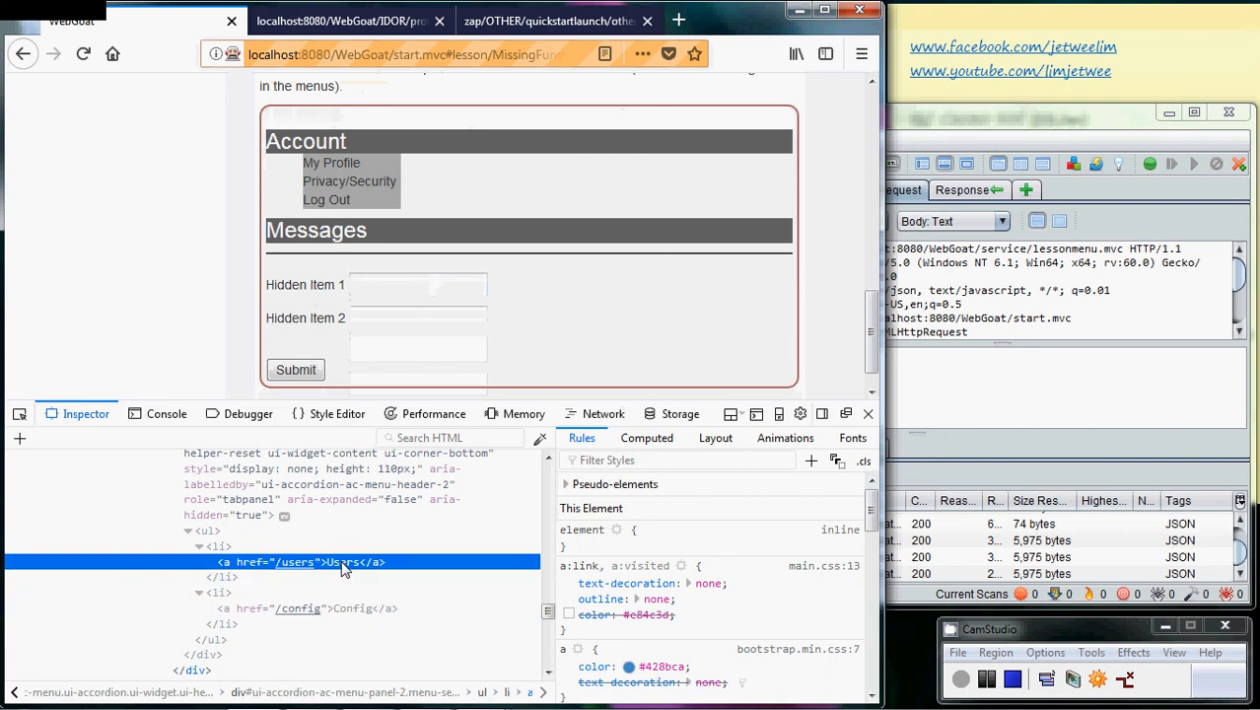
mouse_move(359, 619)
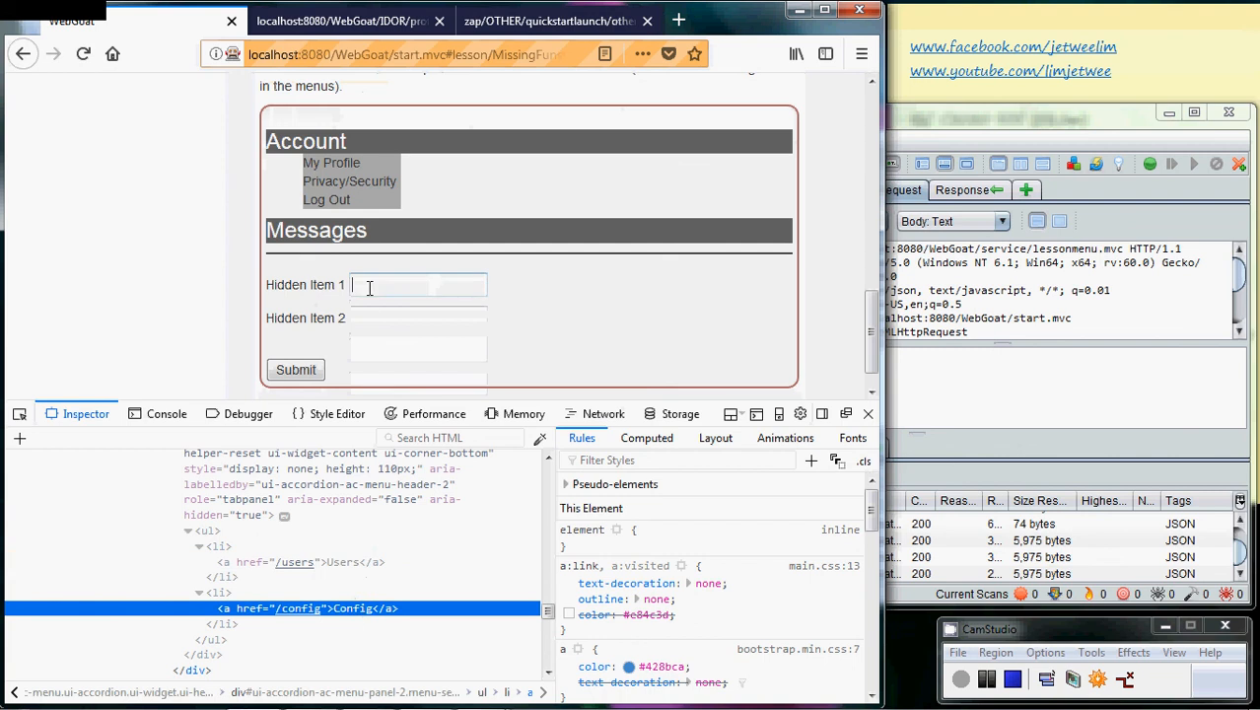
- Enter Users as Hidden Item 1 and Config as Hidden Item 2, then submit
text(Users)
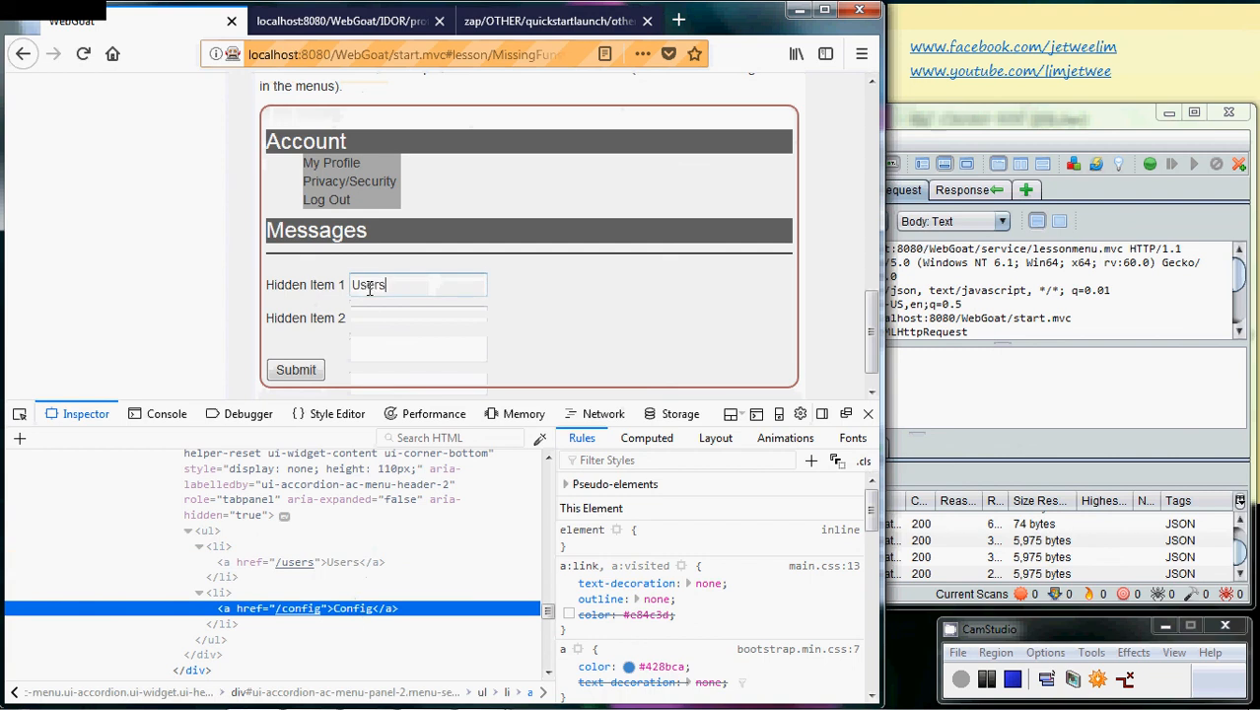
click(416, 318)
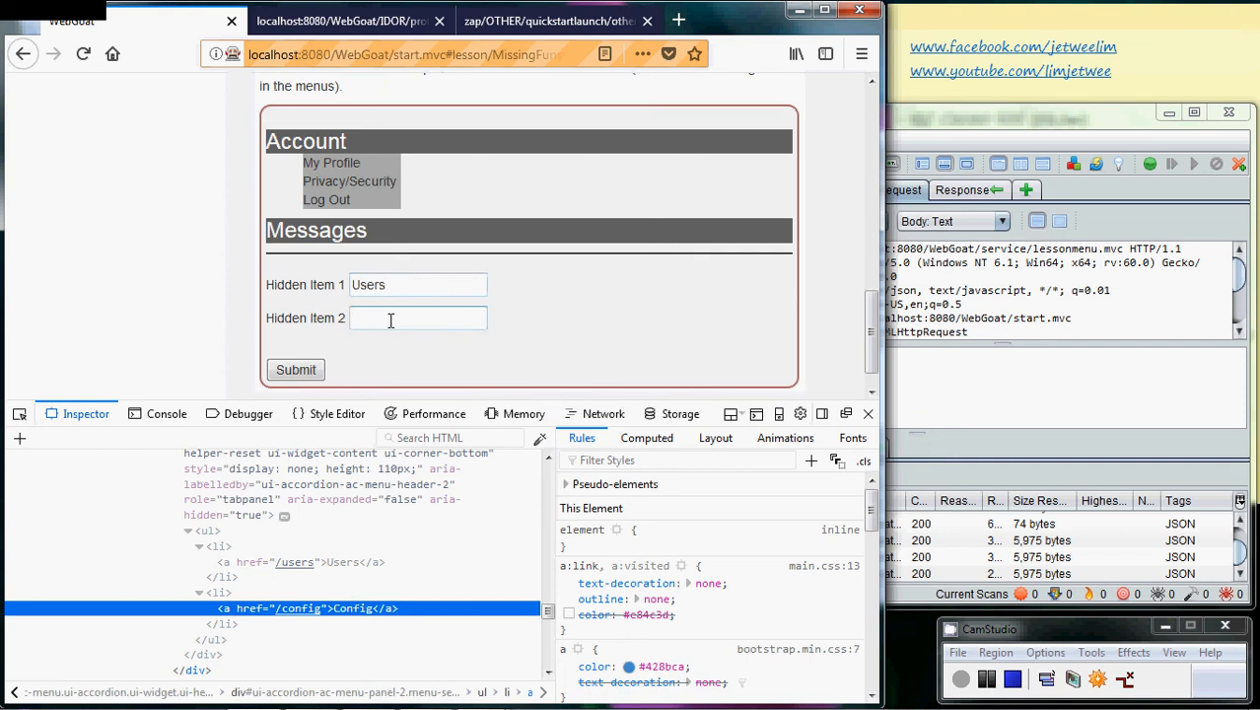
text(Config)
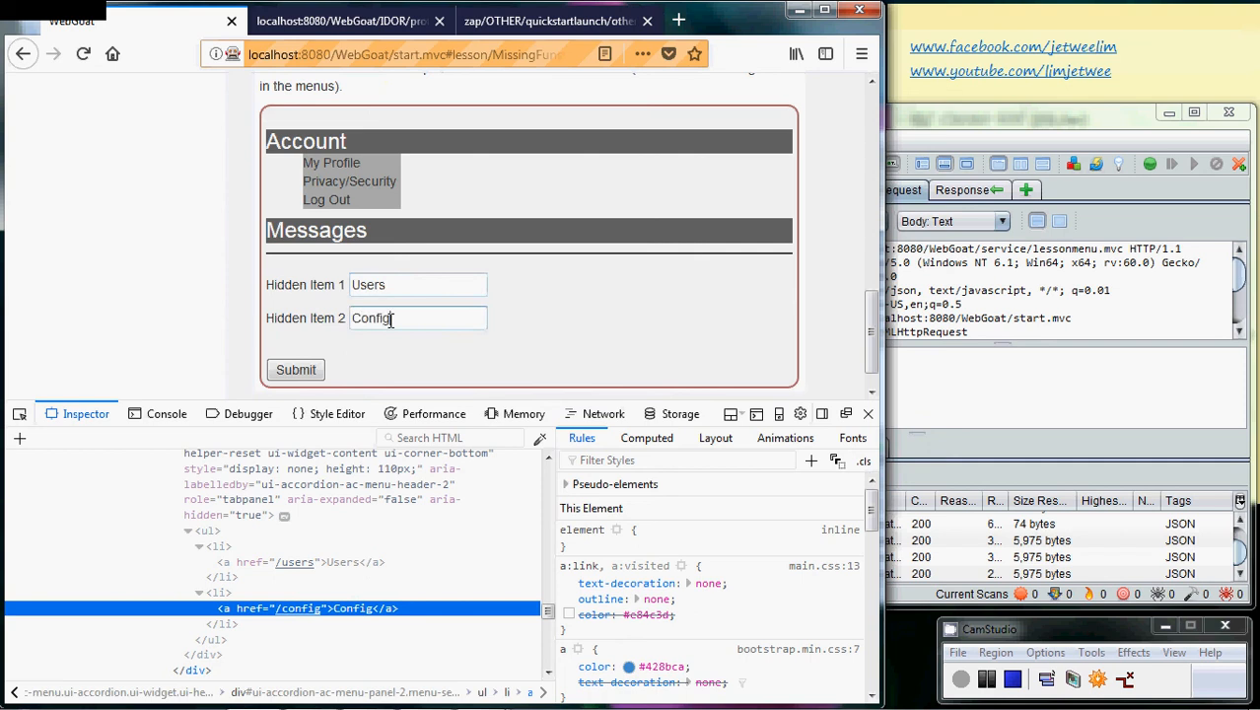
click(296, 369)
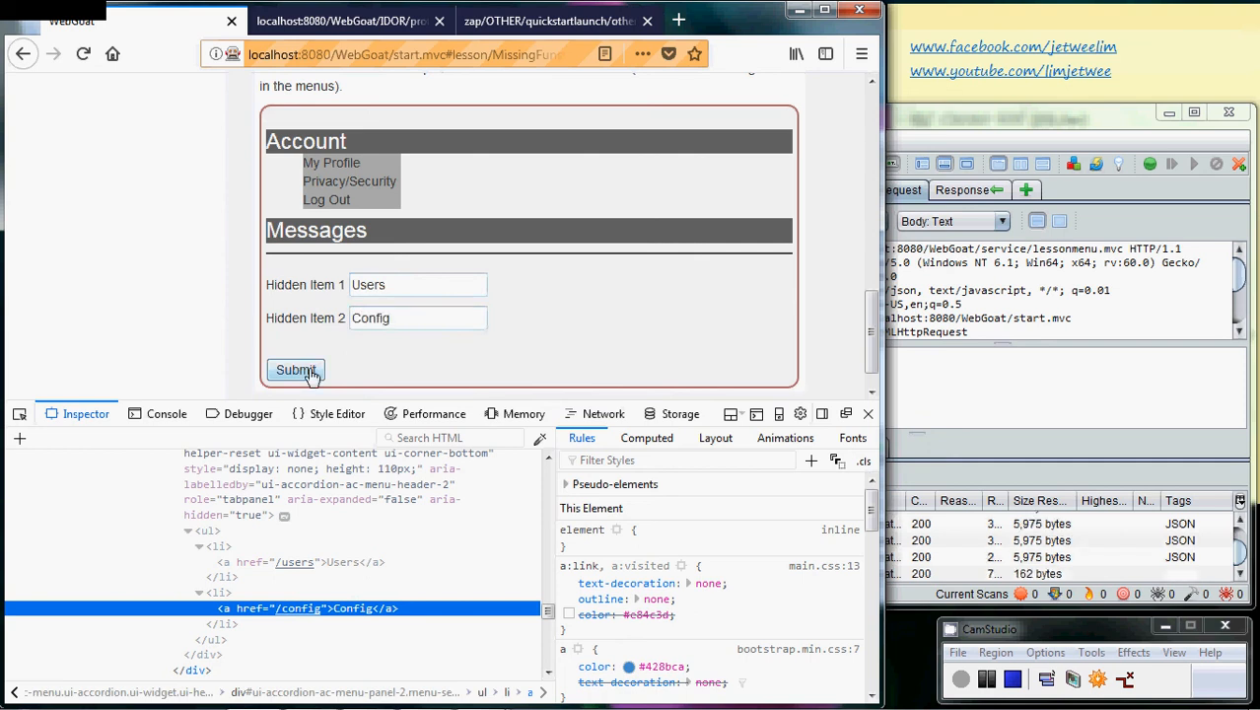
- Submit the Users and Config answers and get the Correct! confirmation
click(296, 371)
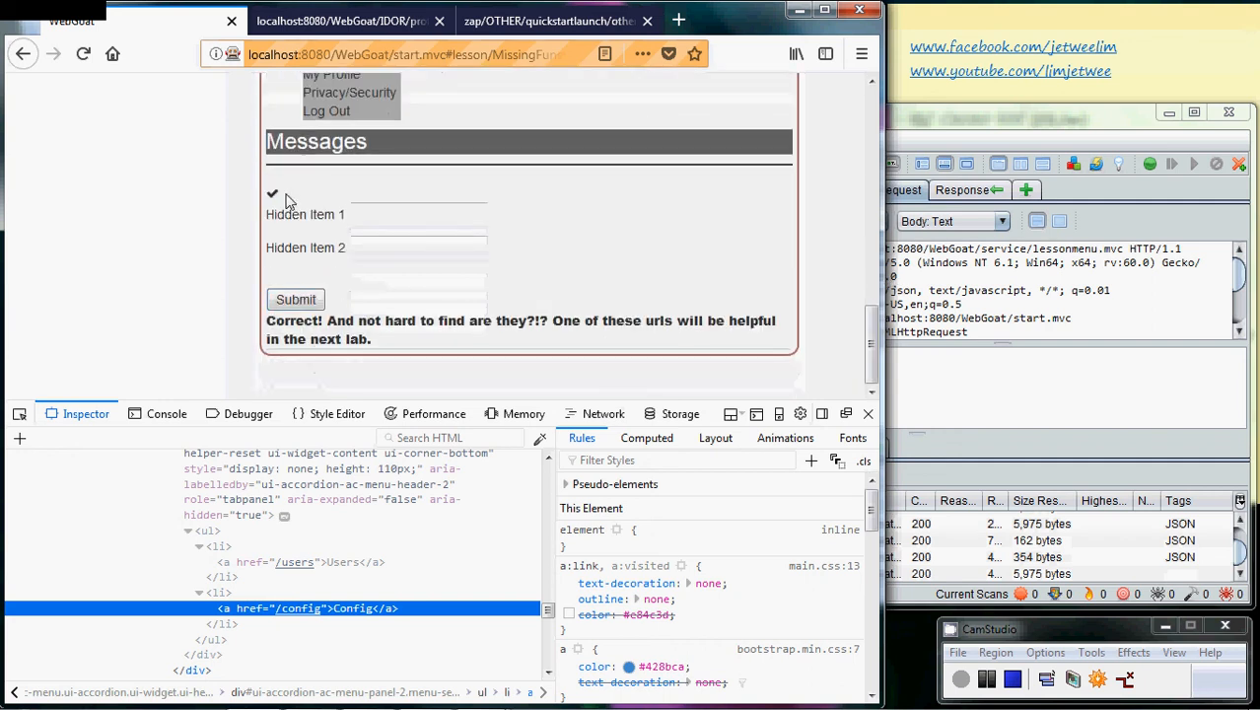
mouse_move(266, 330)
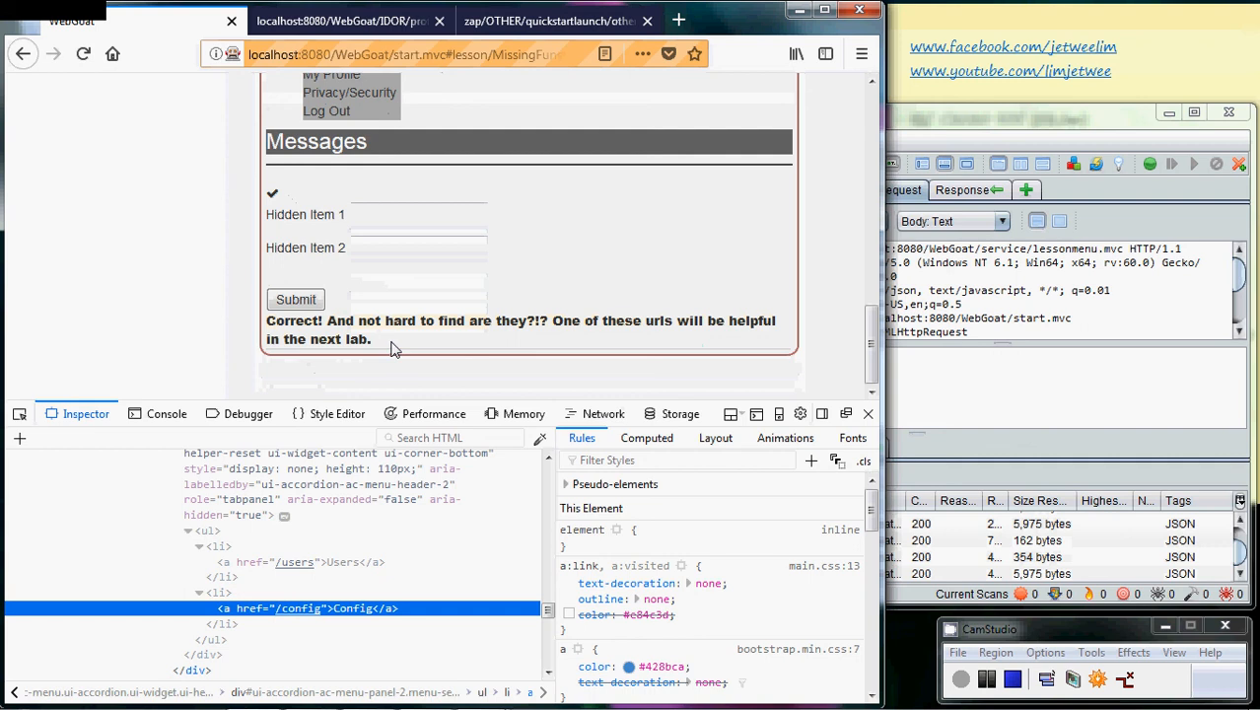
mouse_move(666, 329)
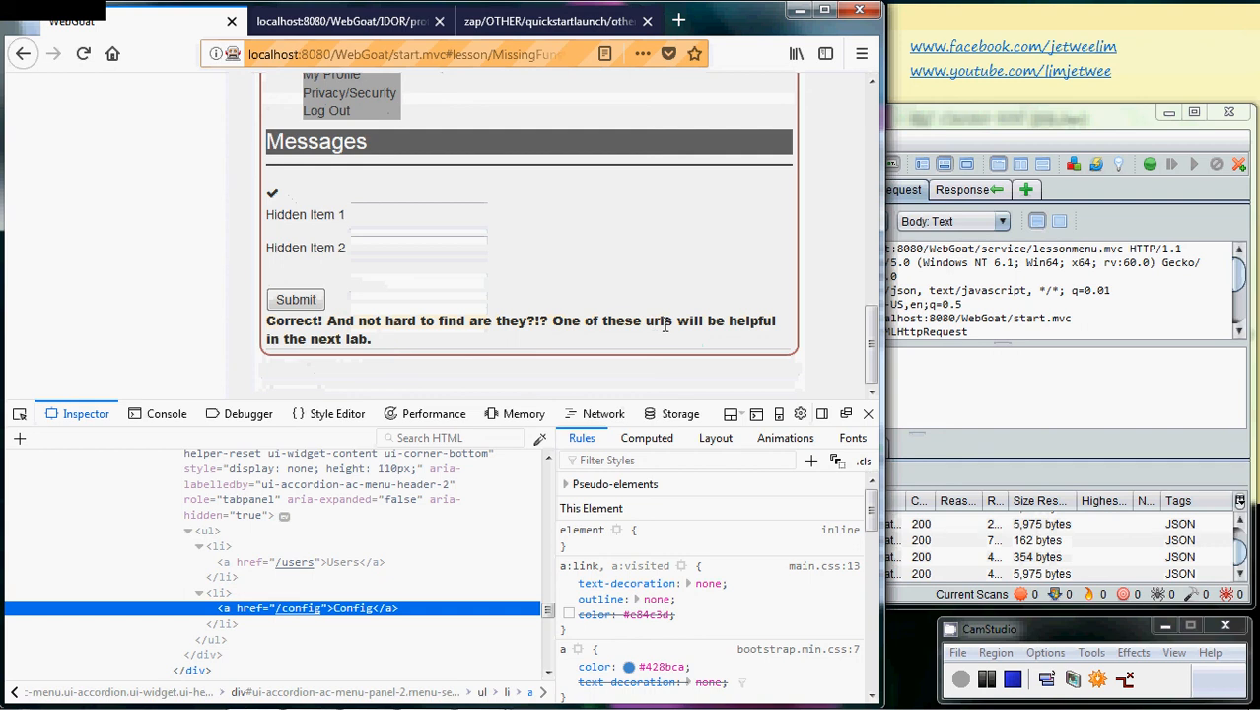